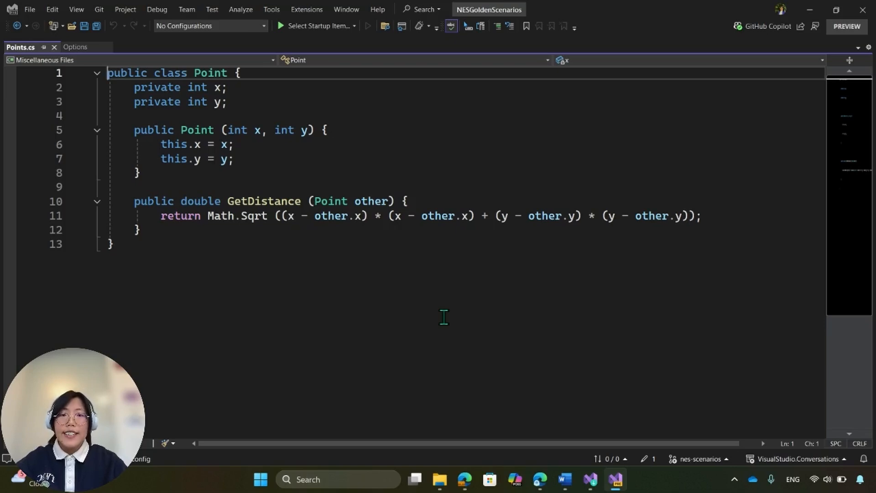
pyautogui.moveTo(292, 174)
pyautogui.write('3D')
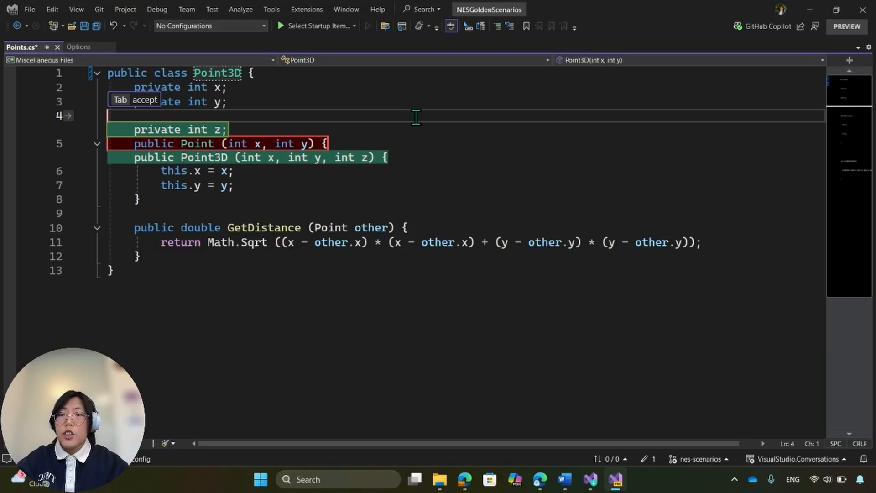
# - Accept suggestions adding the z field, a constructor assigning this.z = z, and a z-aware Point3D GetDistance
pyautogui.press('Tab')
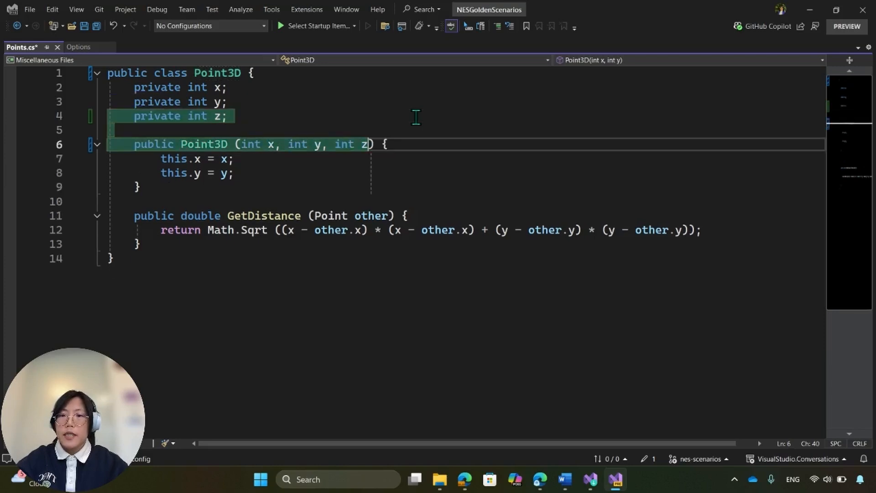
pyautogui.write('this.z = z;')
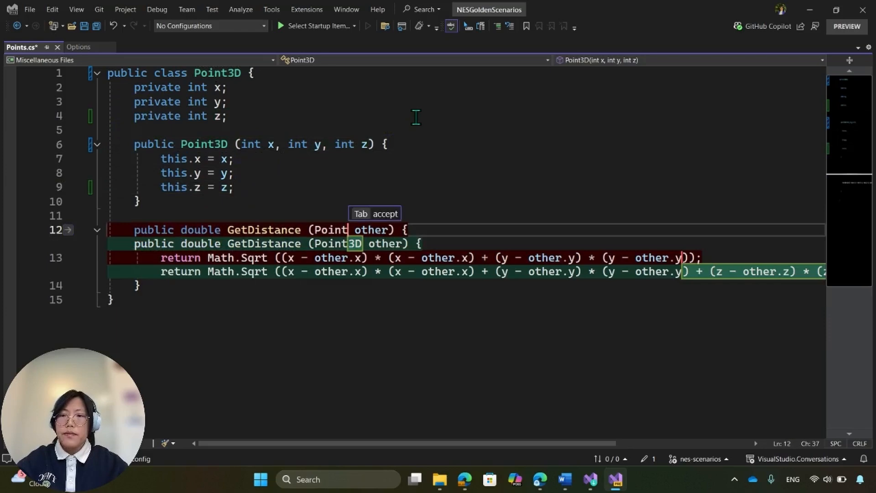
pyautogui.press('Tab')
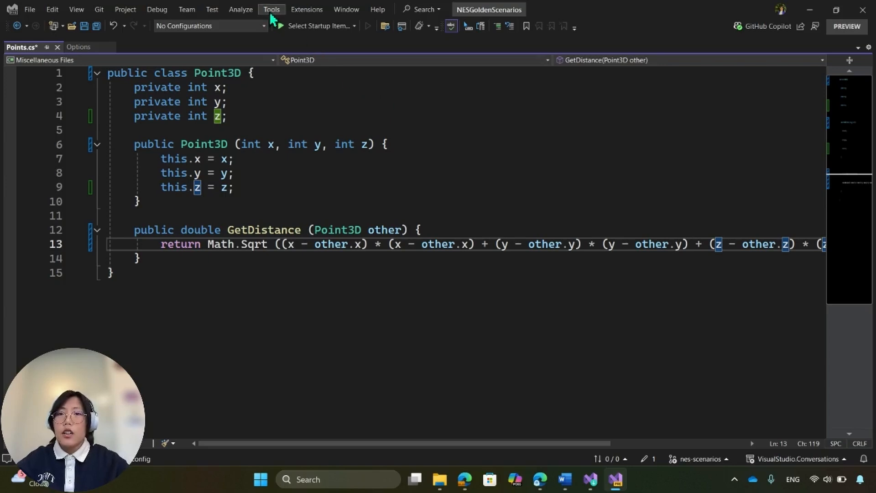
# - Open the Options settings on the GitHub Copilot Completions page with Next Edit Suggestions enabled
pyautogui.click(271, 9)
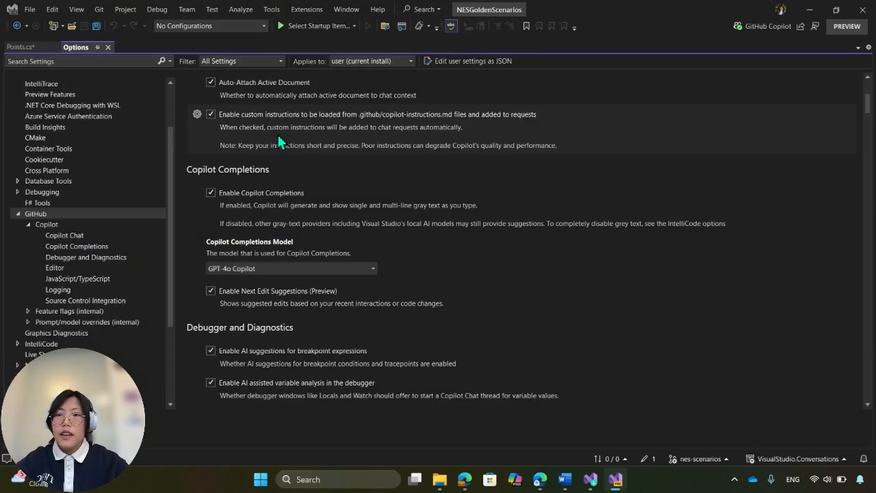
pyautogui.moveTo(140, 216)
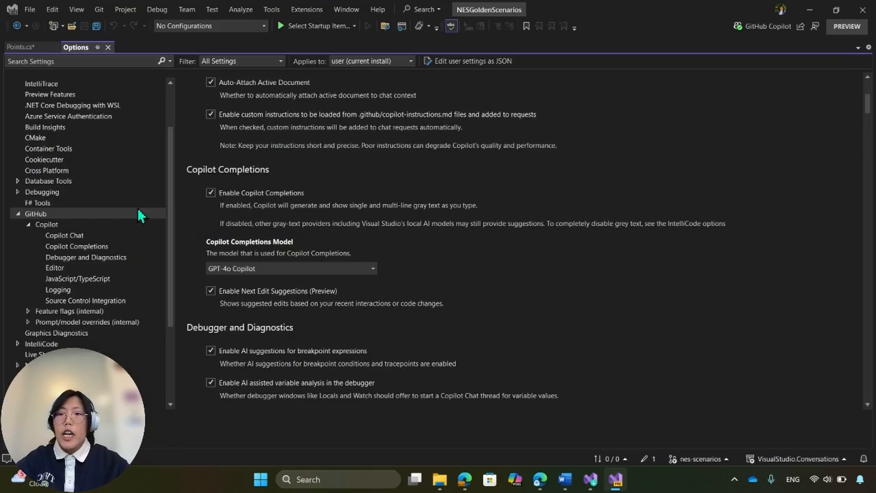
pyautogui.moveTo(257, 303)
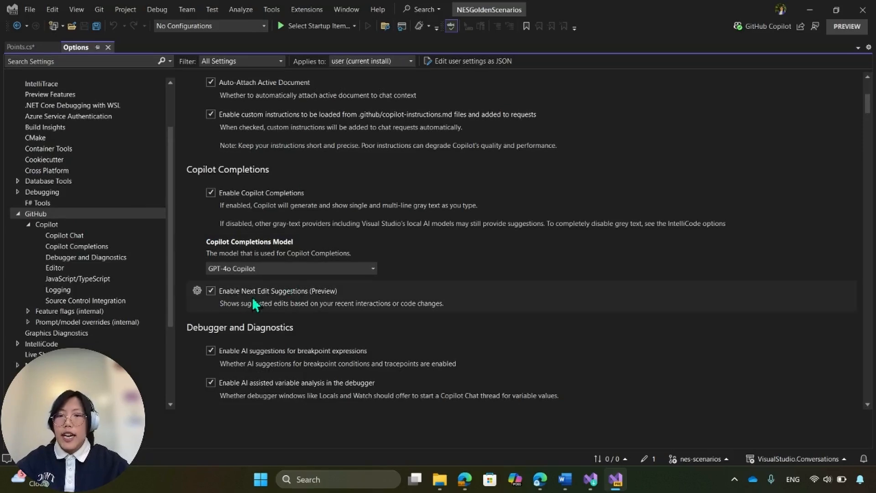
pyautogui.moveTo(329, 303)
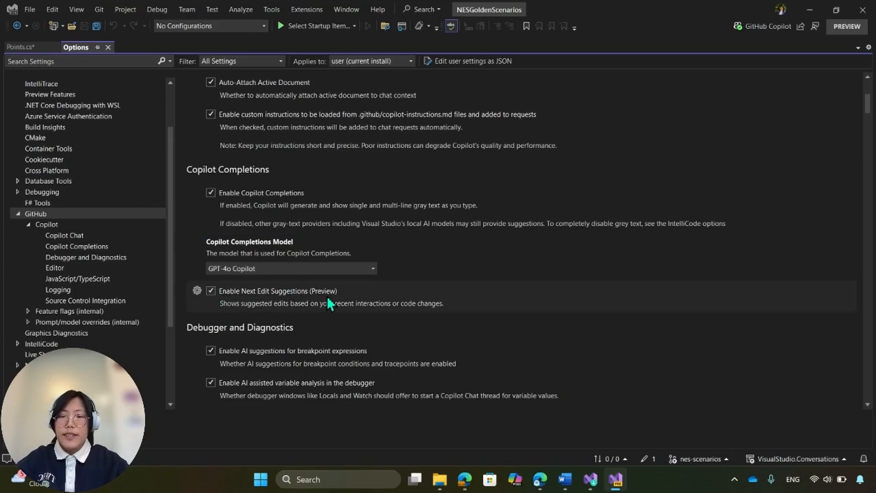